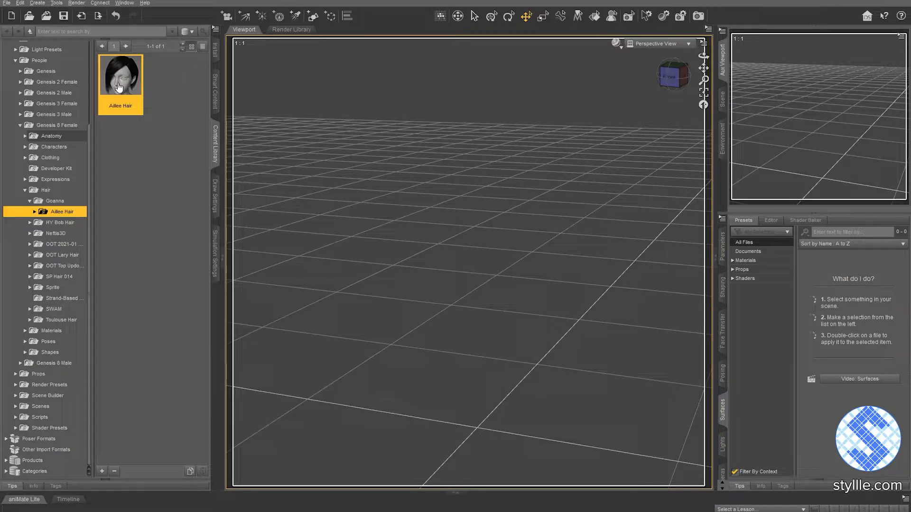
Load Ailee Hair and export it from DAZ Studio as DAZ Hair.fbx with default FBX options.
double_click(121, 74)
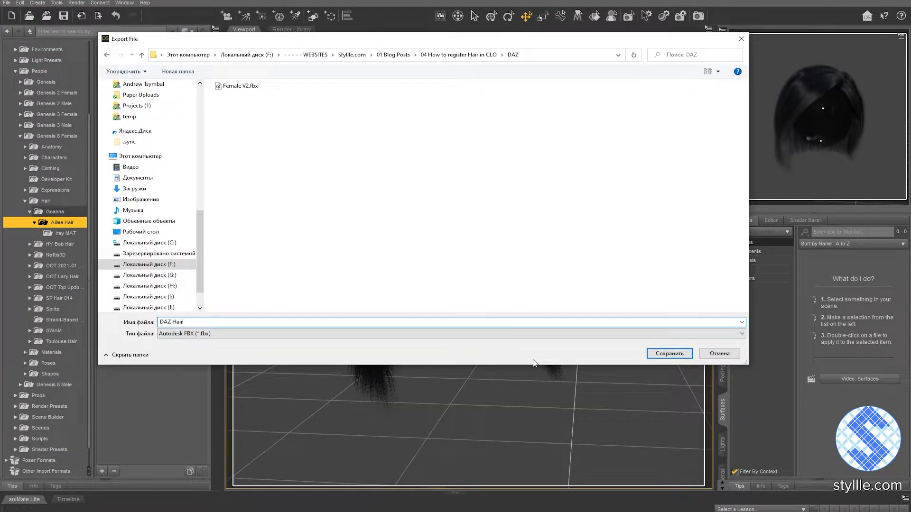
left_click(669, 353)
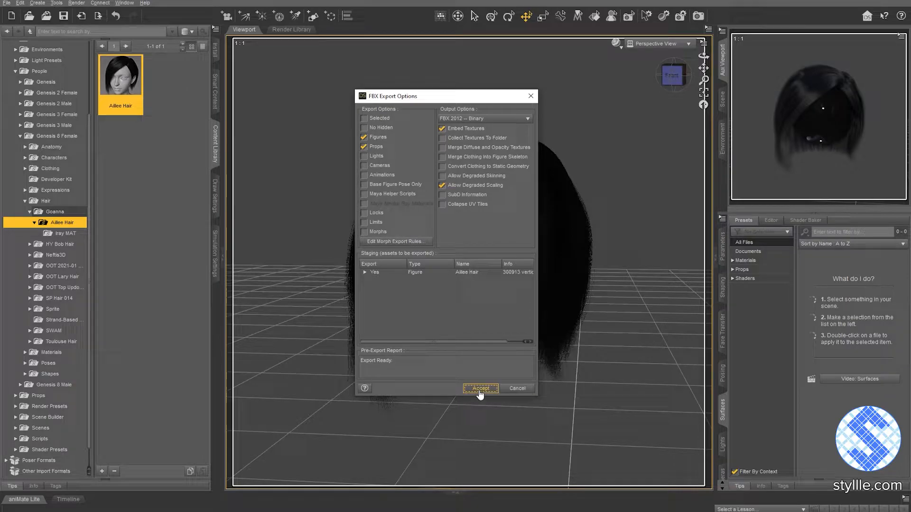
left_click(480, 388)
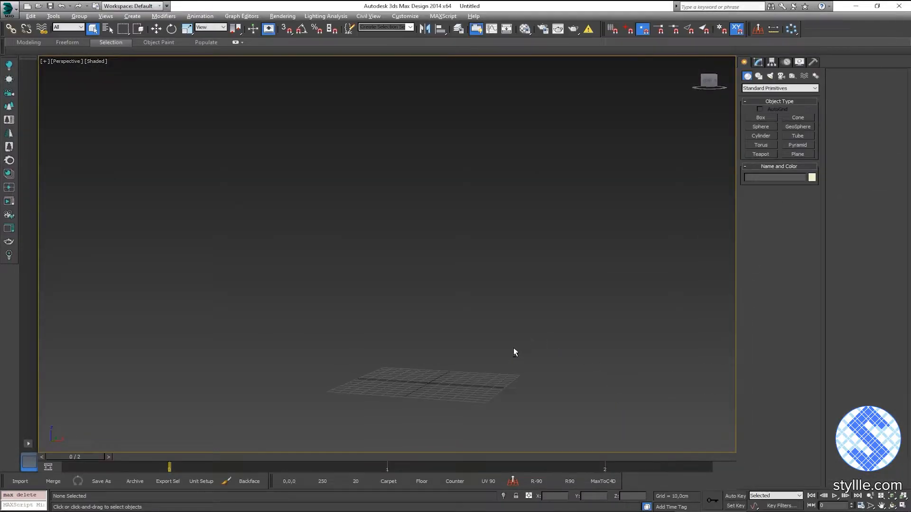
Import DAZ Hair.fbx, delete the Skin modifier from the hair mesh and set the selection filter.
left_click(19, 481)
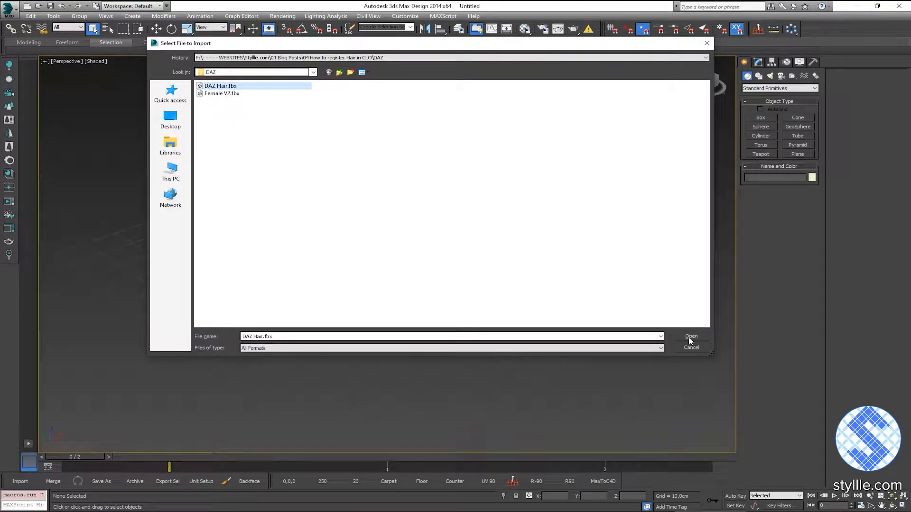
left_click(691, 336)
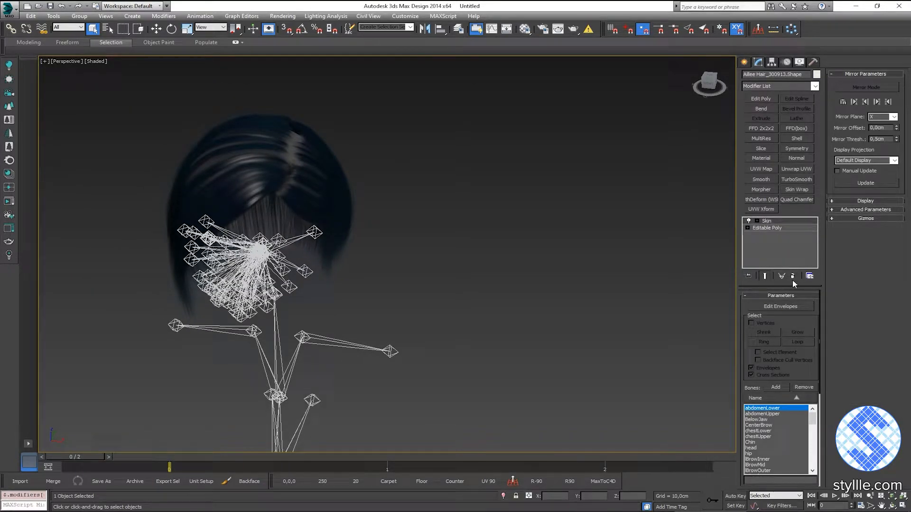
left_click(80, 27)
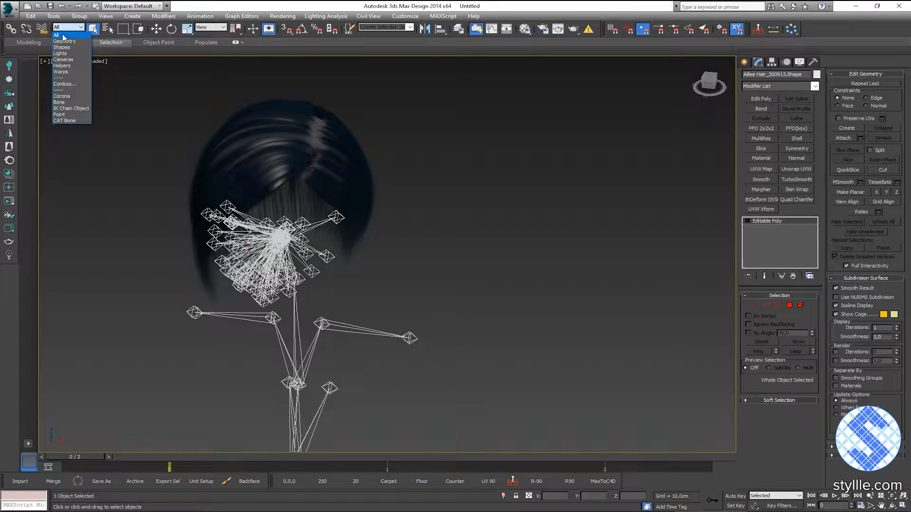
left_click(61, 65)
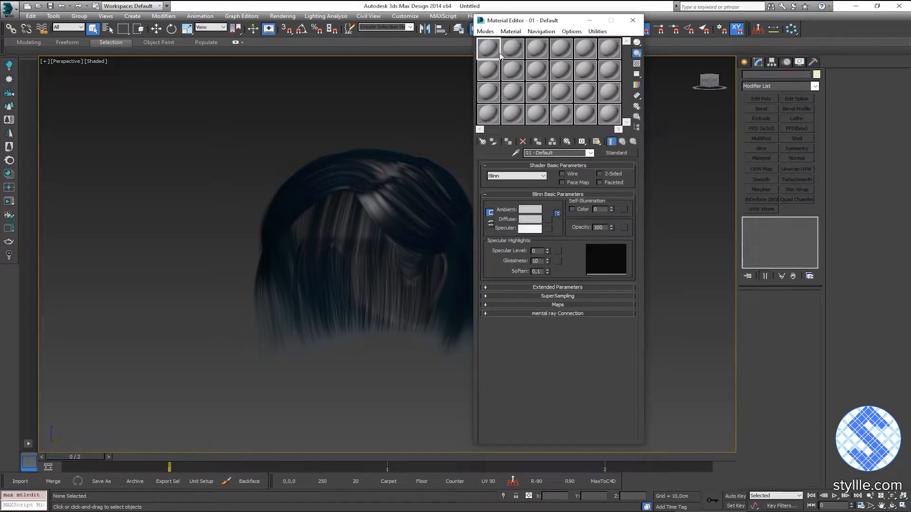
Switch to the Slate Material Editor and set Material #59's diffuse colour to magenta.
left_click(485, 31)
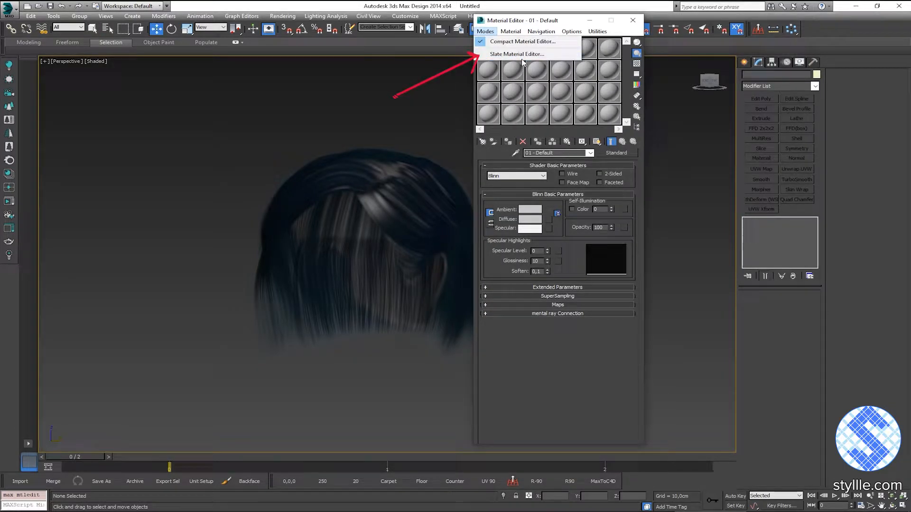
left_click(516, 53)
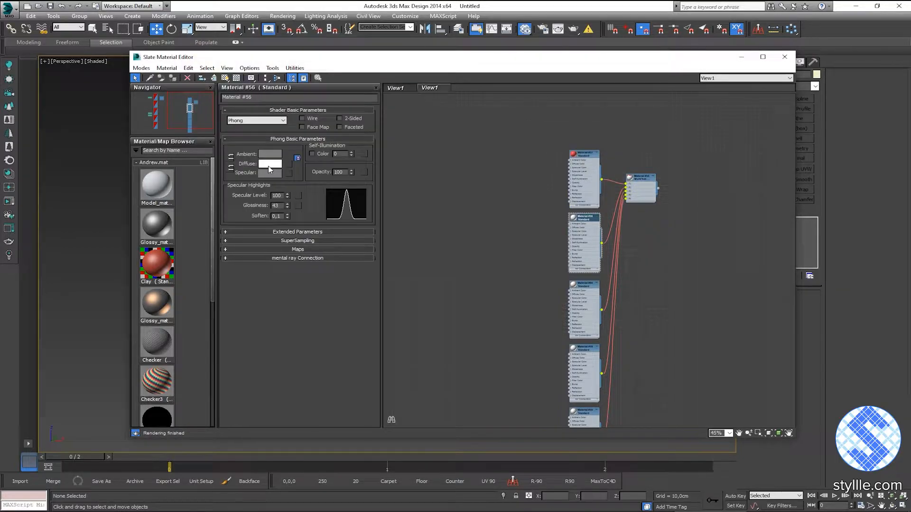
left_click(268, 163)
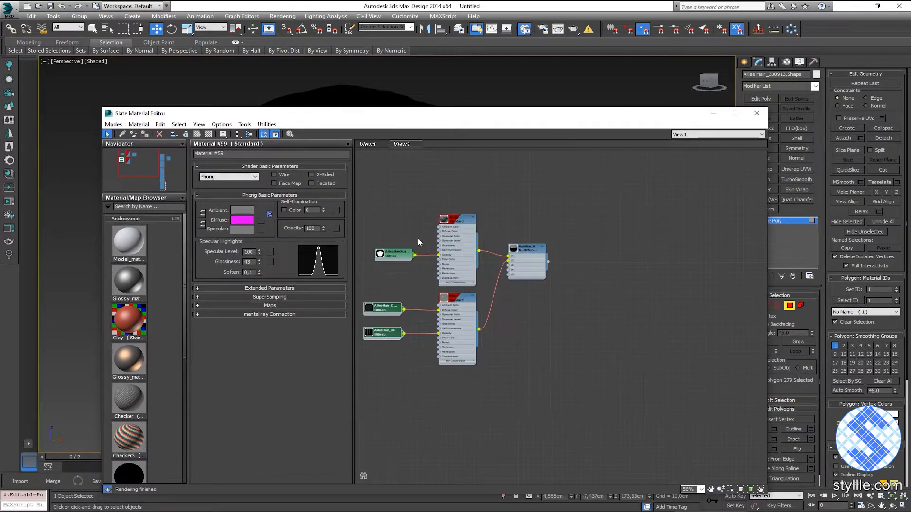
Invert the cap polygon selection and delete the scalp cap, keeping only the strands.
left_click(756, 113)
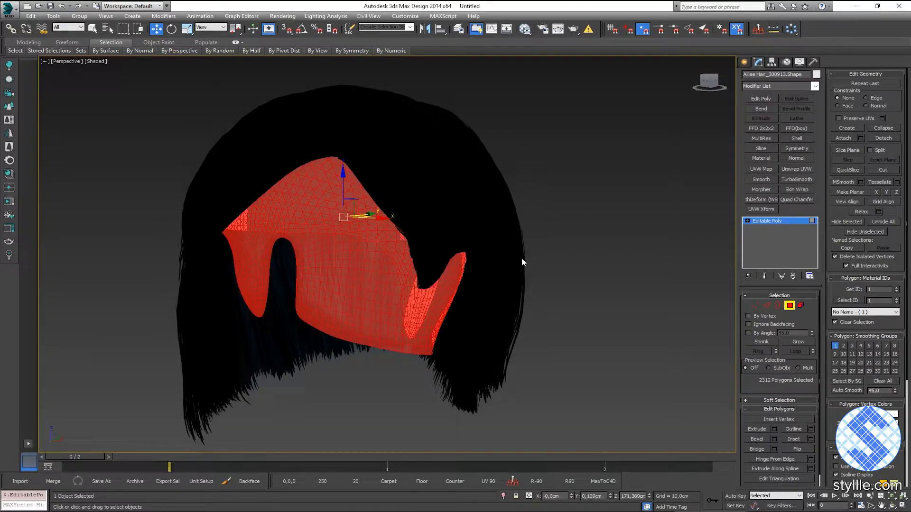
left_click(30, 16)
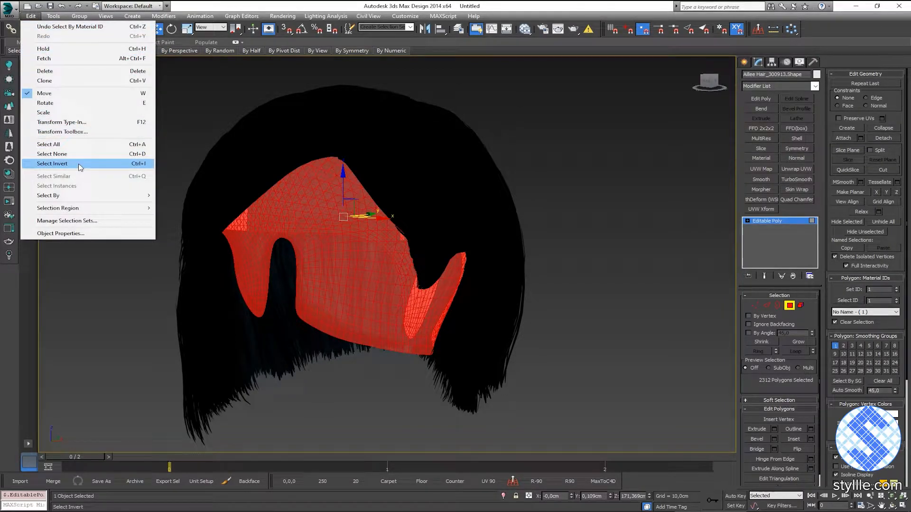
left_click(52, 163)
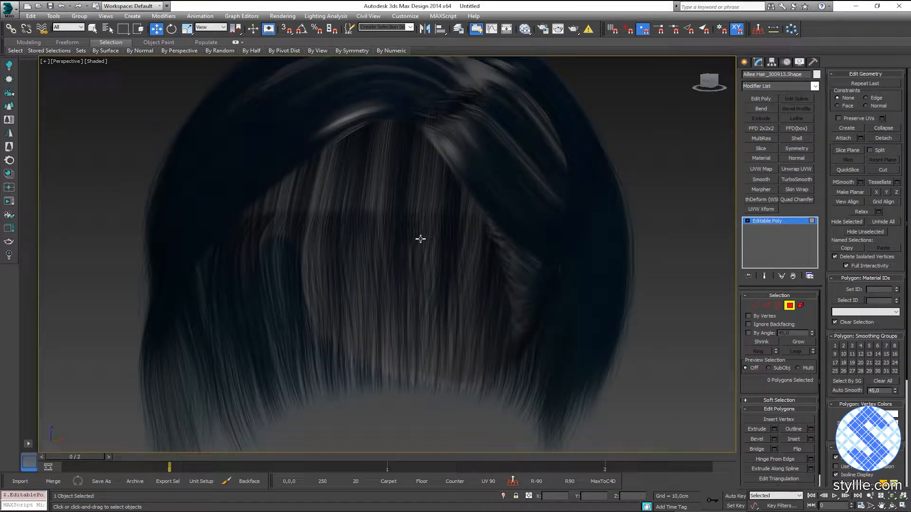
Save the scene as DAZ Hair.max.
left_click(102, 481)
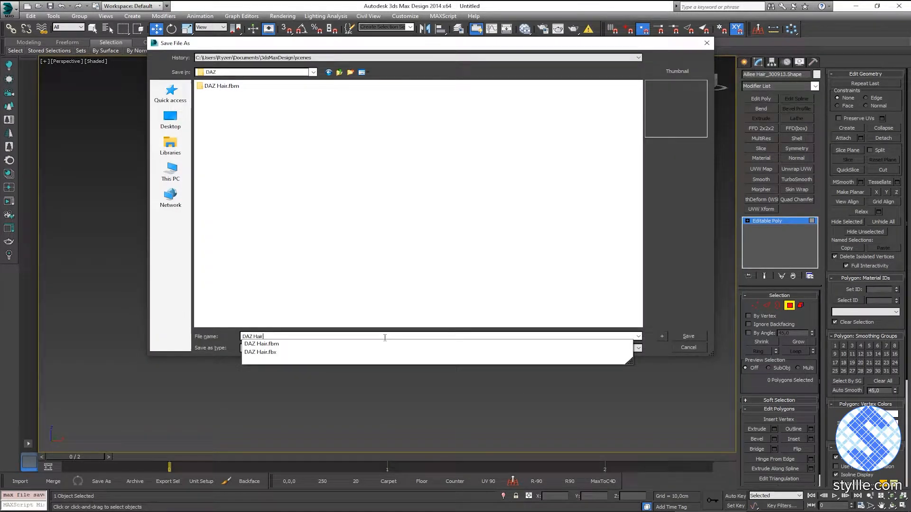
left_click(688, 336)
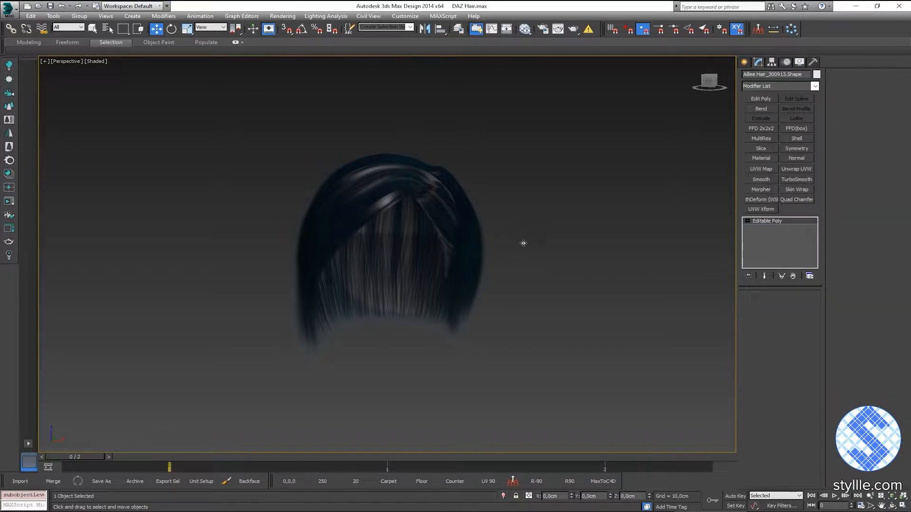
left_click(767, 221)
type("hair")
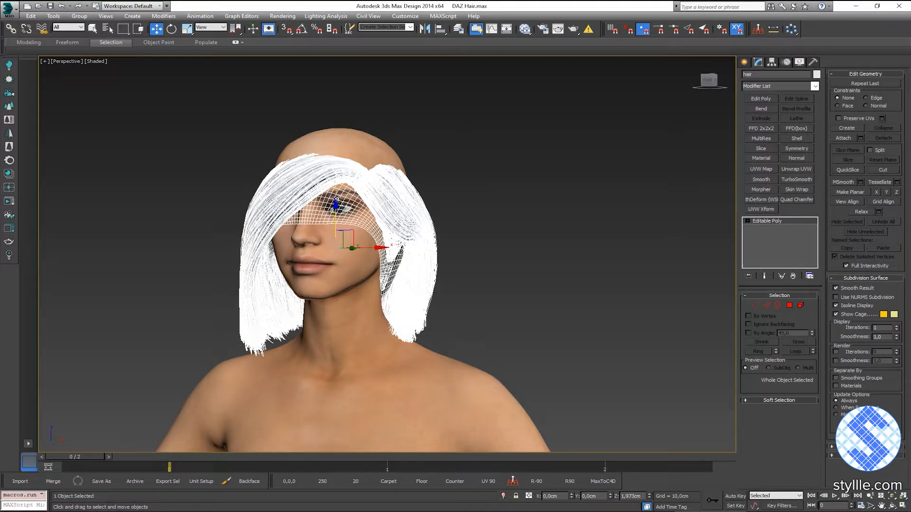
Zoom in on the hair while fitting it onto the female avatar's head.
scroll("up", 3)
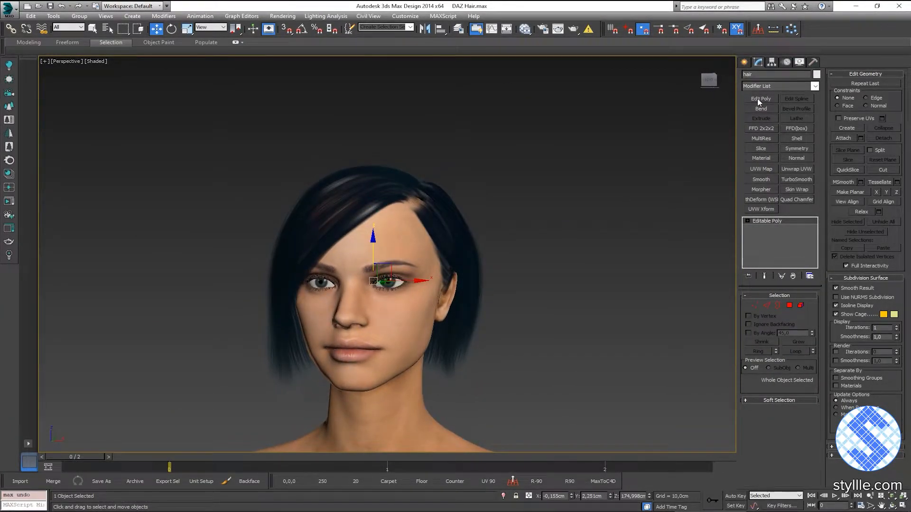
Add an Edit Poly modifier and reshape the hair with Paint Deform Shift.
left_click(760, 98)
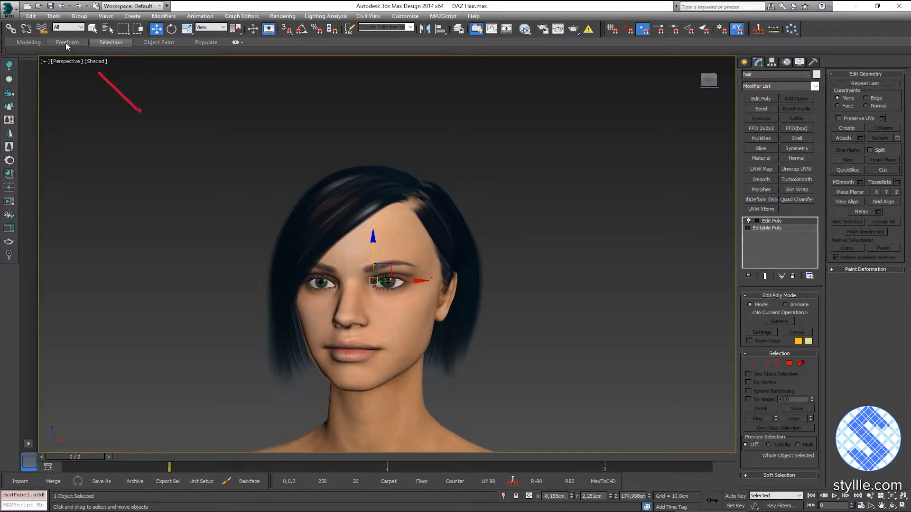
left_click(67, 42)
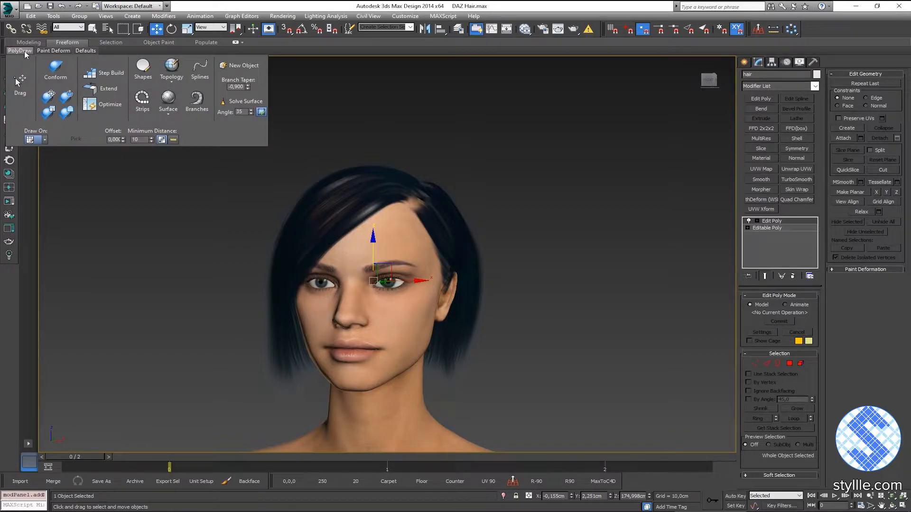
left_click(53, 51)
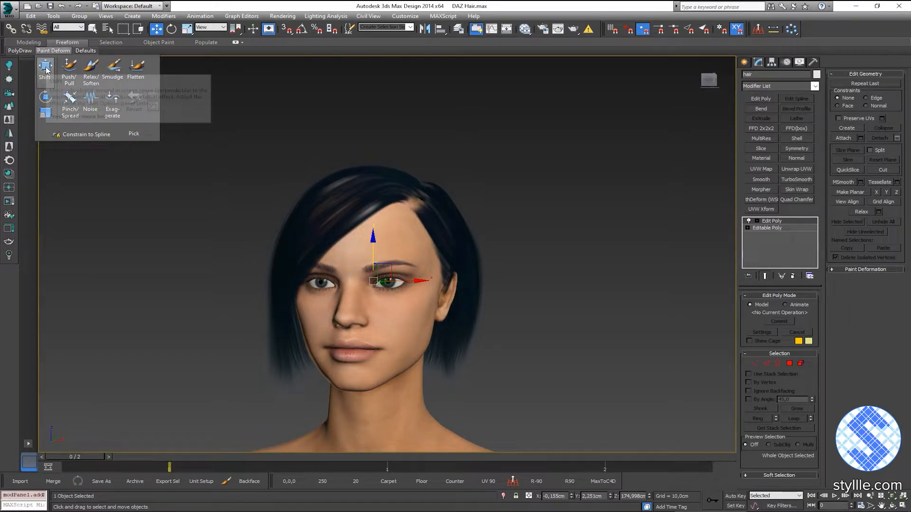
left_click(45, 68)
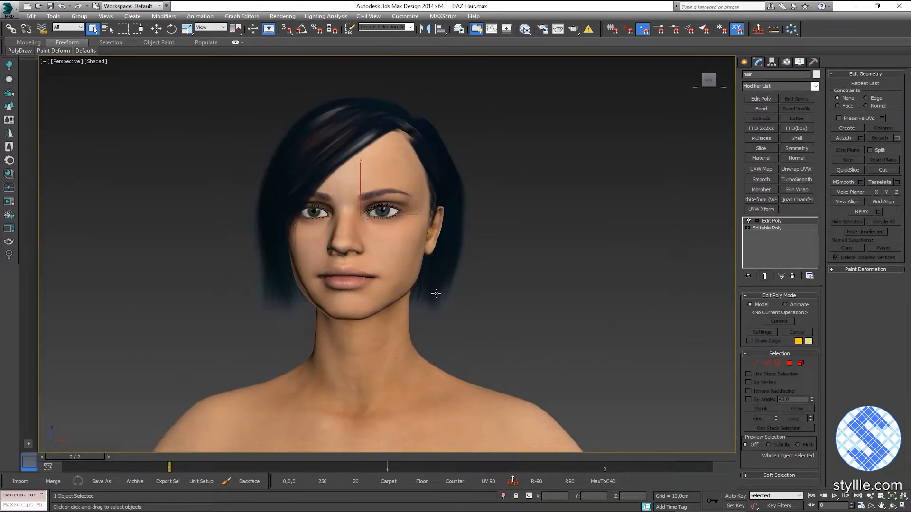
Collapse the Edit Poly modifier into the hair's base mesh.
right_click(771, 221)
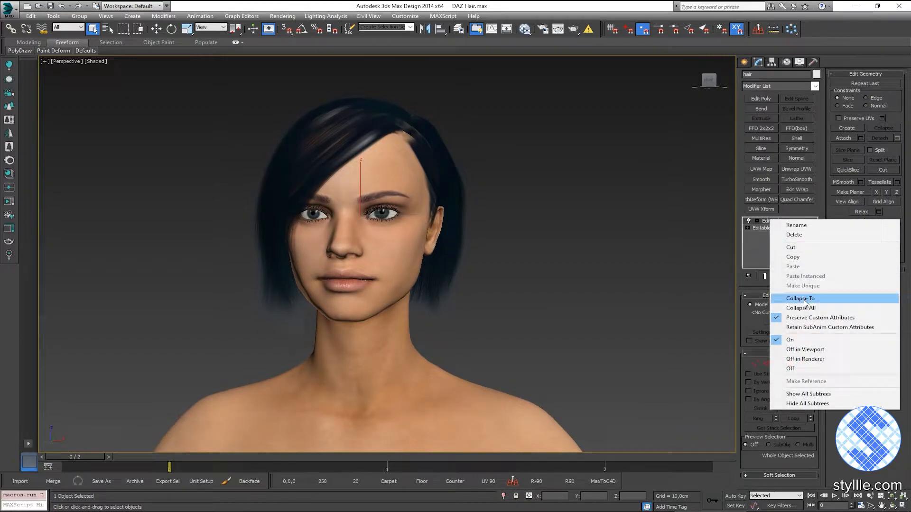
left_click(800, 298)
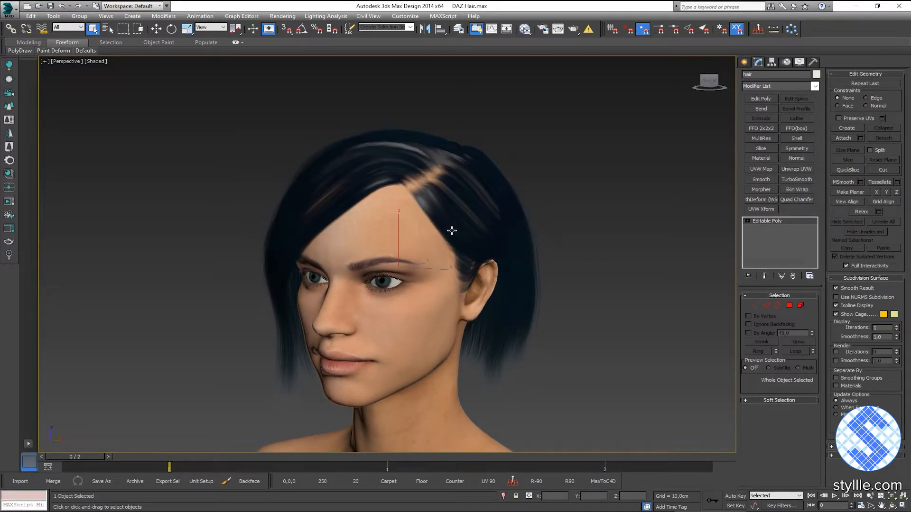
Export the cleaned hair as an FBX file into the DAZ export folder.
left_click(8, 6)
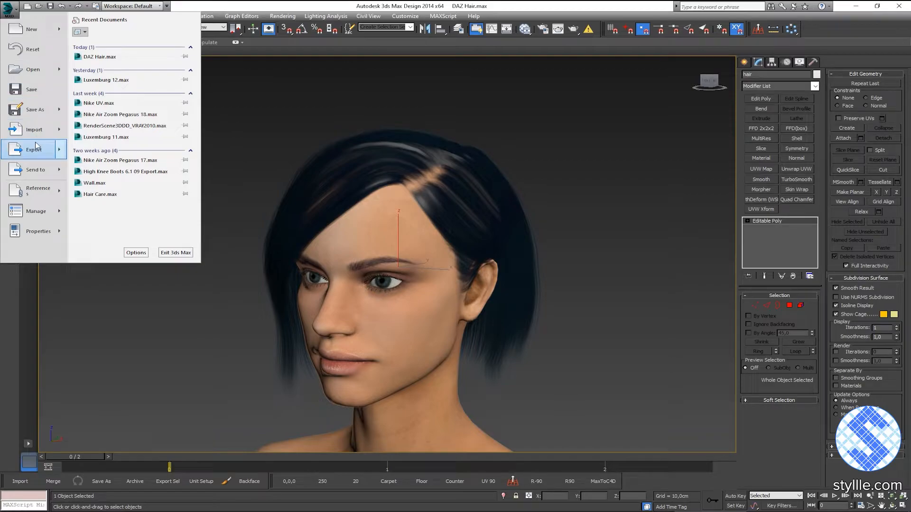
left_click(34, 149)
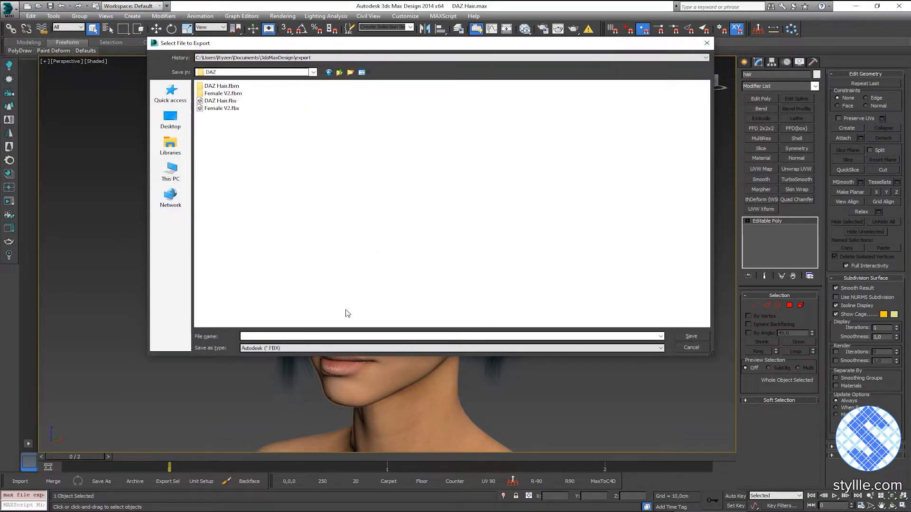
left_click(690, 347)
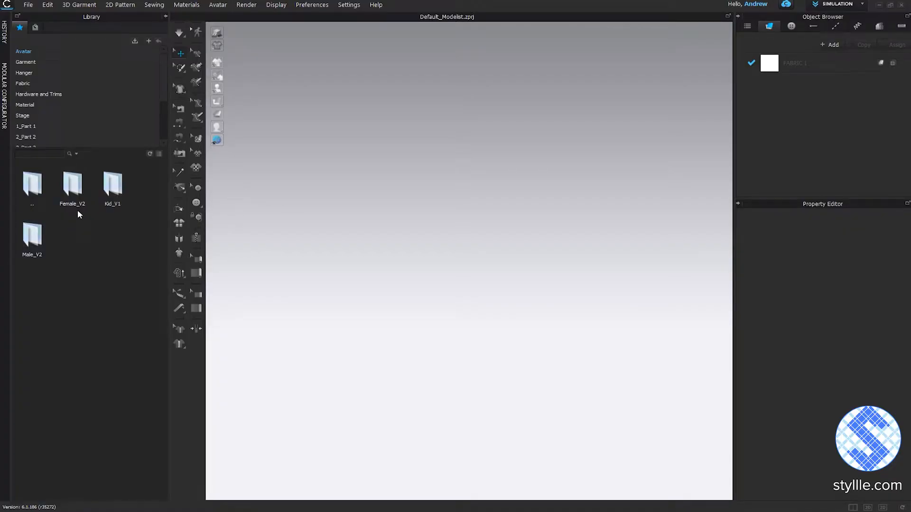
Load the Female_V2 avatar and start registering Max Hair.FBX as a hair asset.
double_click(71, 183)
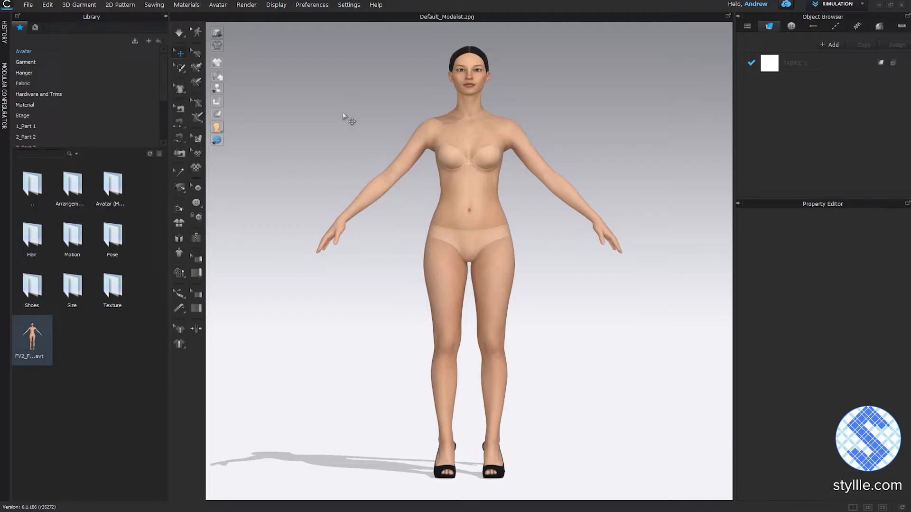
left_click(219, 5)
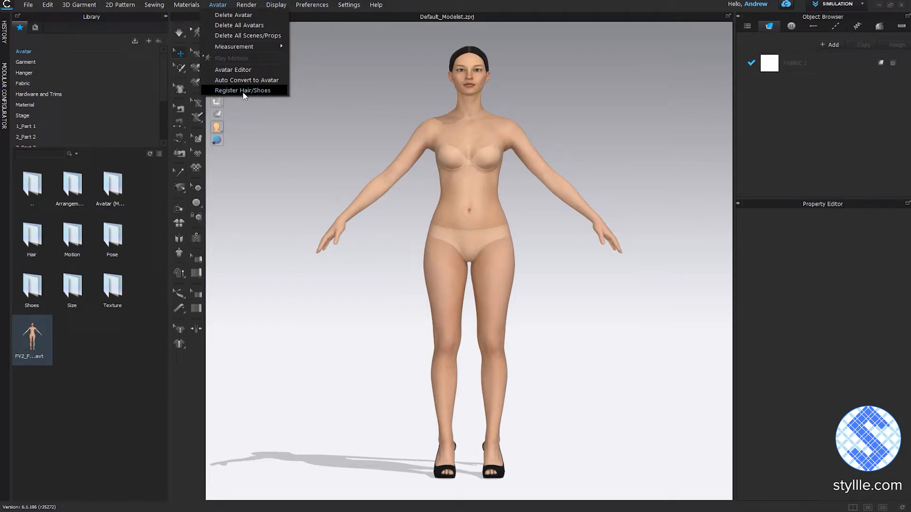
left_click(242, 90)
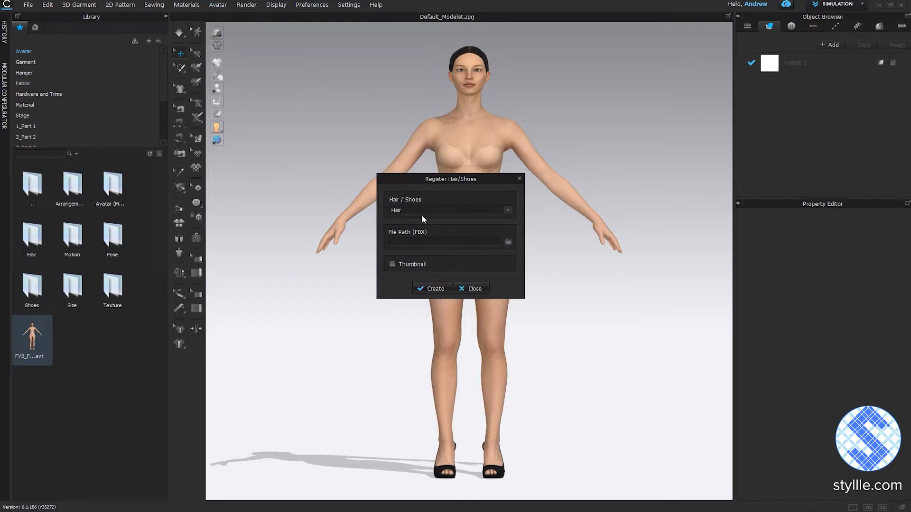
left_click(507, 242)
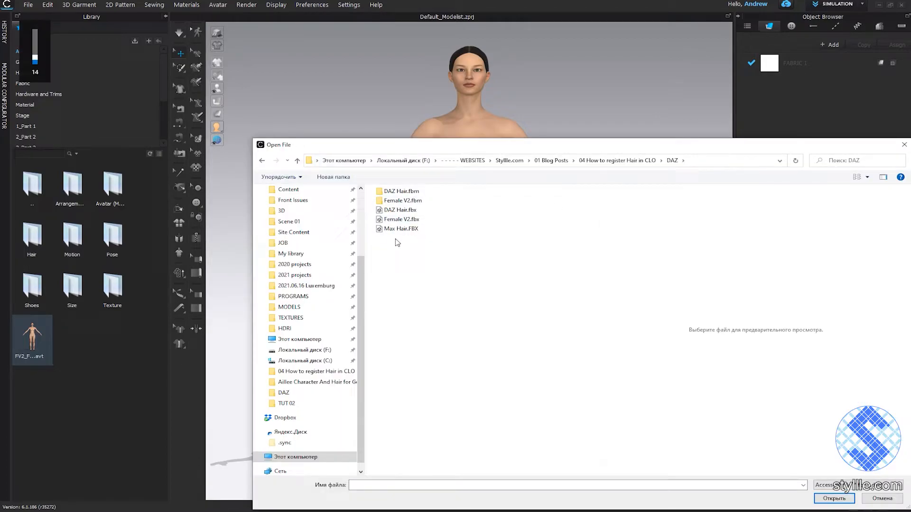
left_click(833, 498)
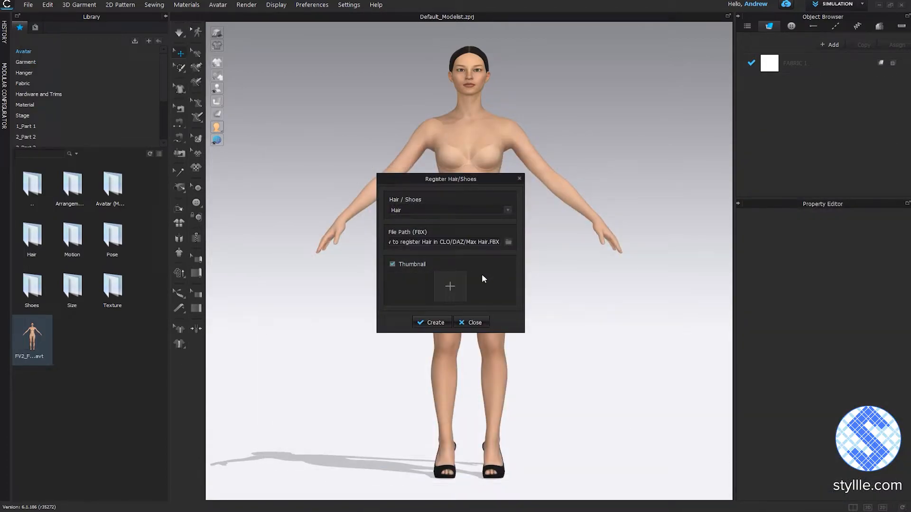
Add a thumbnail, create the asset and save it as Max Hair in the Hair folder.
left_click(450, 287)
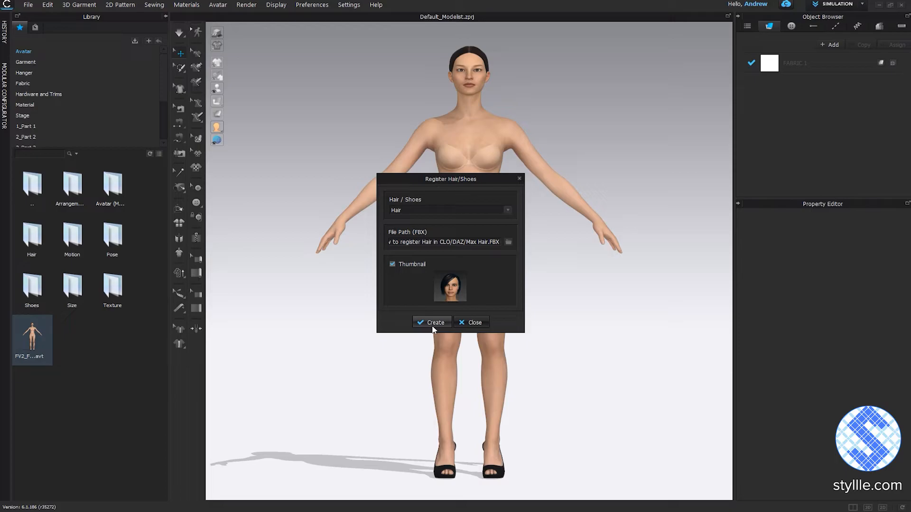
left_click(435, 323)
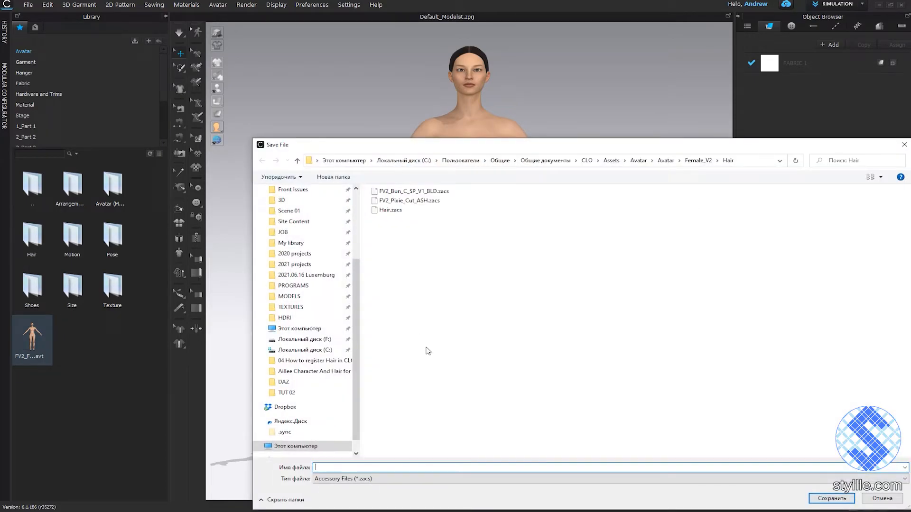
type("Max Hair")
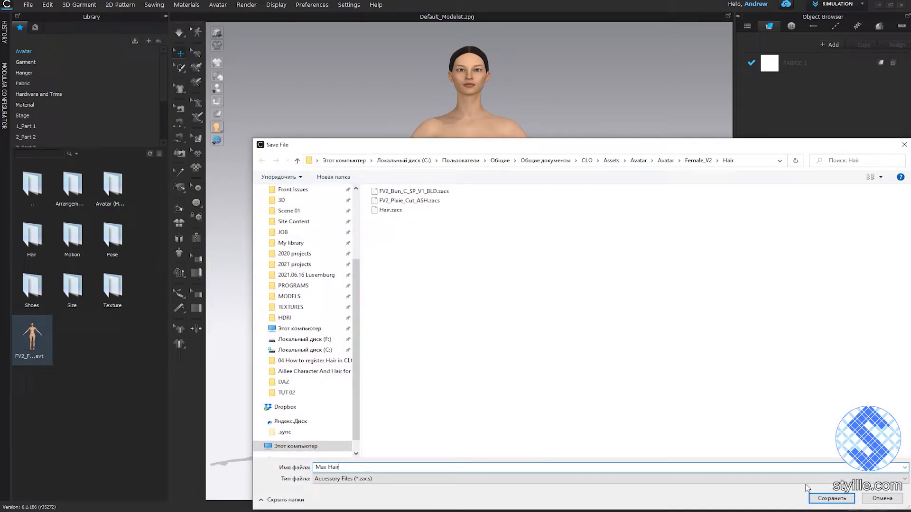
left_click(830, 498)
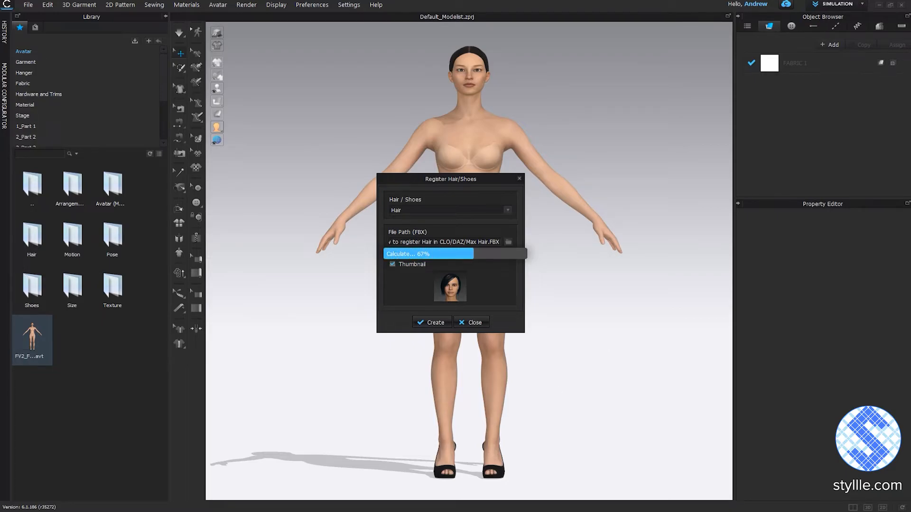
left_click(474, 322)
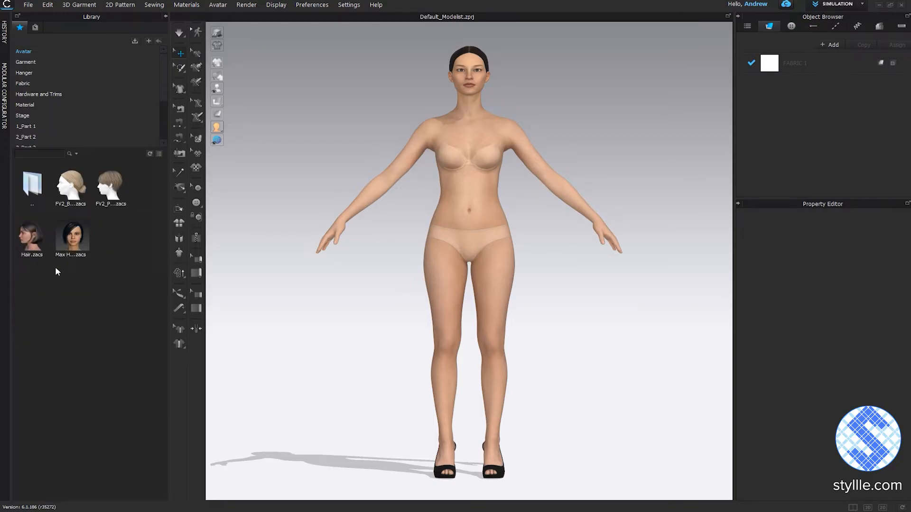
Put Max Hair.zacs on the avatar and set its opacity map to AilleeHair_OP.png.
double_click(71, 235)
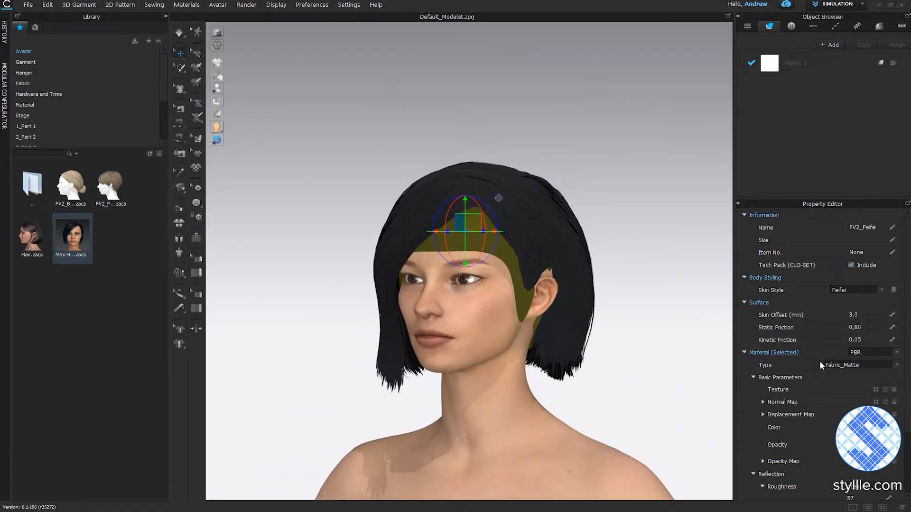
scroll("down", 3)
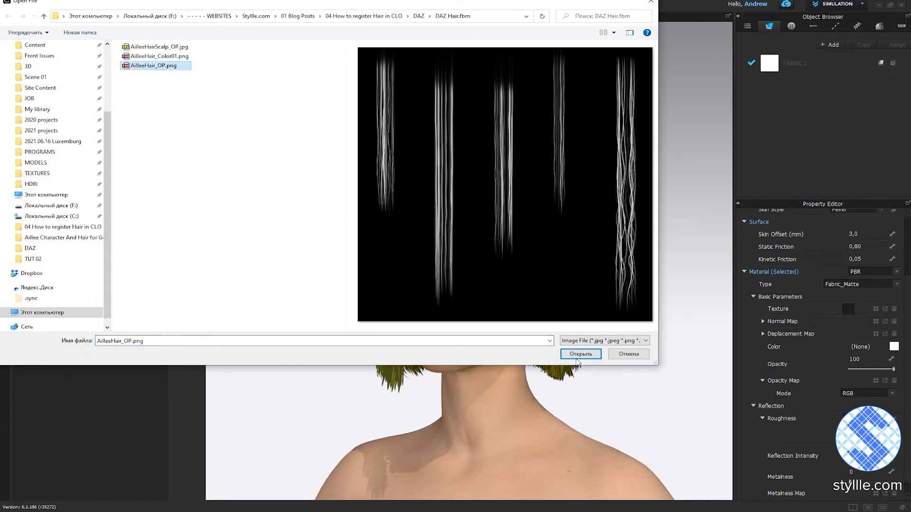
left_click(579, 354)
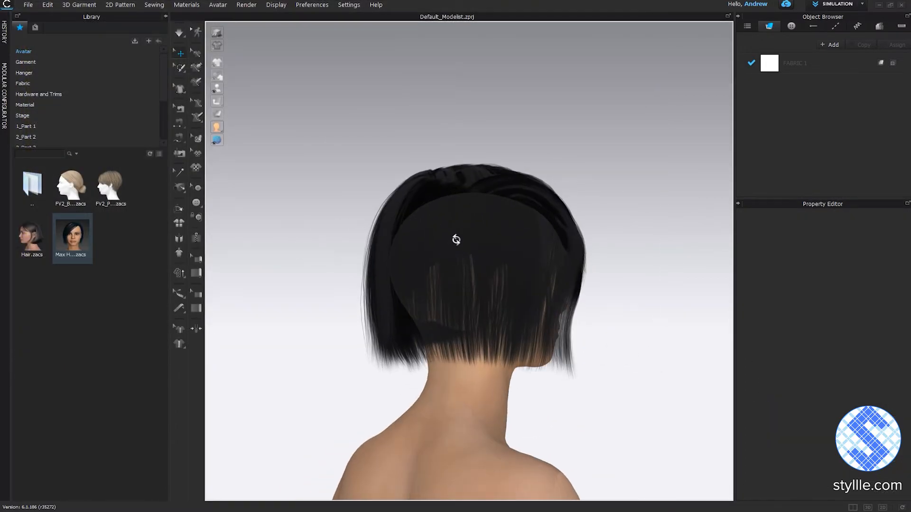